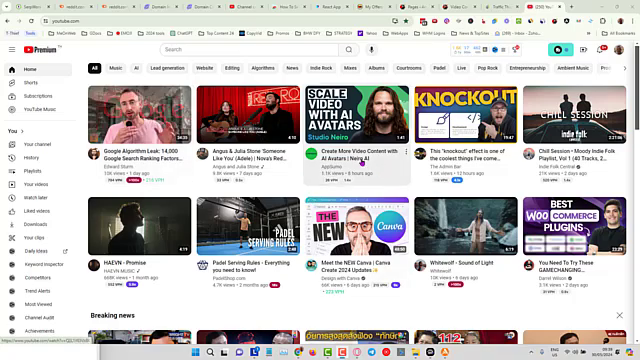
mouse_move(357, 120)
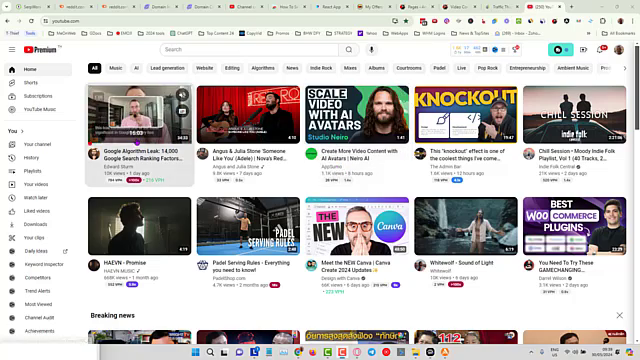
mouse_move(140, 115)
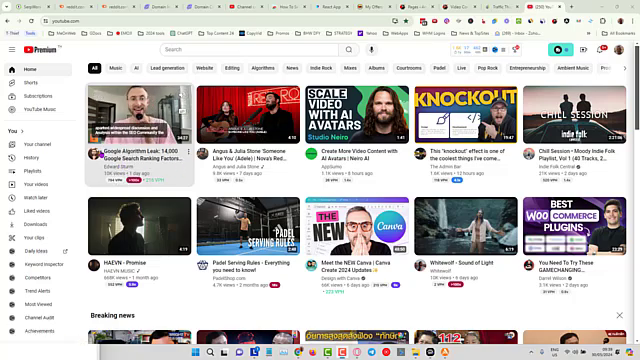
mouse_move(145, 120)
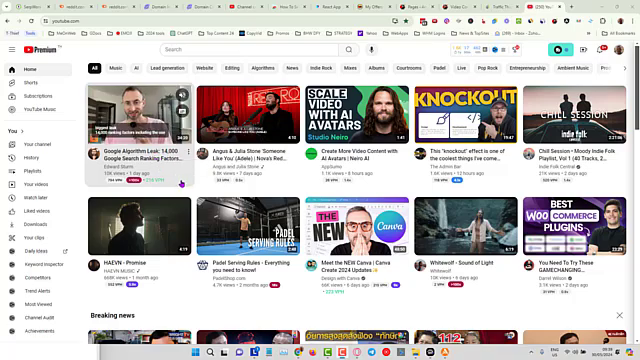
mouse_move(135, 112)
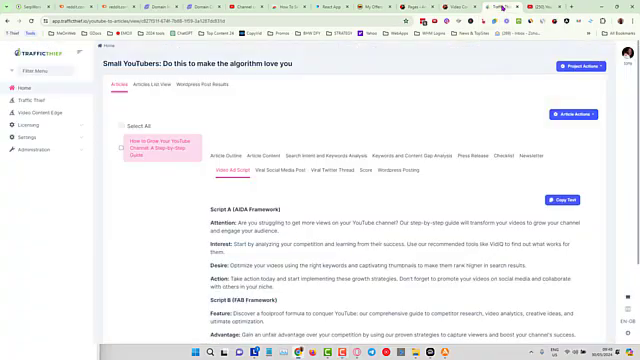
mouse_move(366, 119)
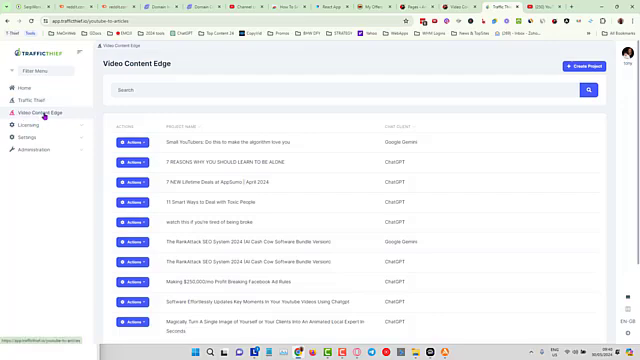
mouse_move(447, 82)
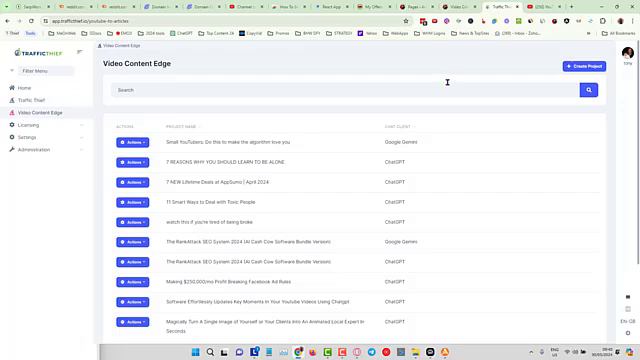
Name the new project 'Google Algo Leak', choose the Gemini Ultra model, and save it.
left_click(580, 66)
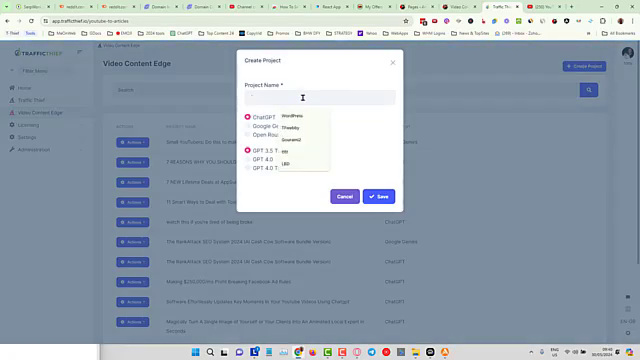
type("God")
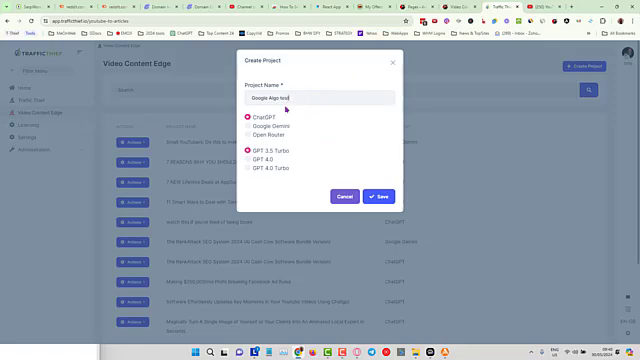
double_click(291, 98)
type("Leak")
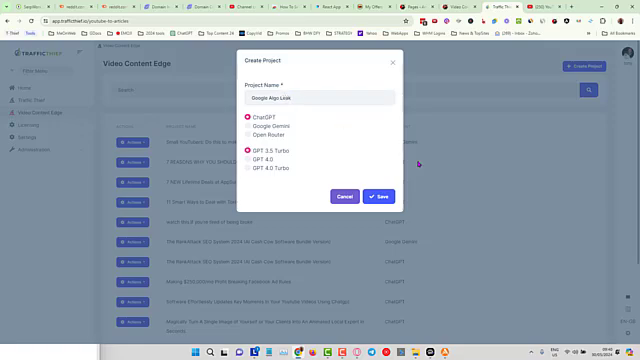
mouse_move(283, 127)
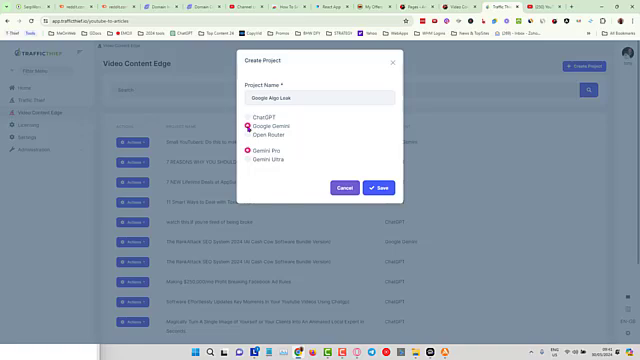
left_click(253, 160)
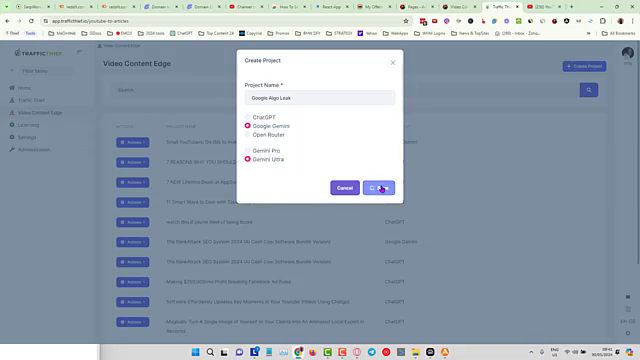
left_click(378, 188)
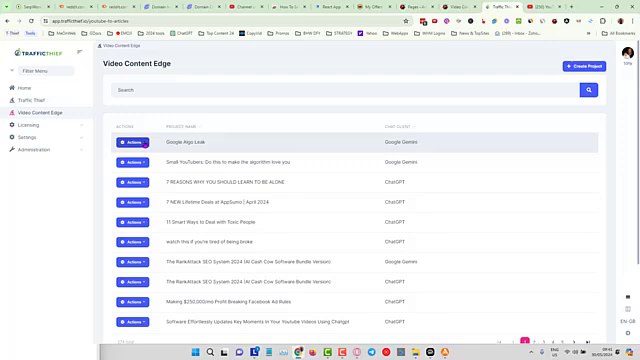
Choose View from the Actions menu on the Google Algo Leak row.
left_click(130, 143)
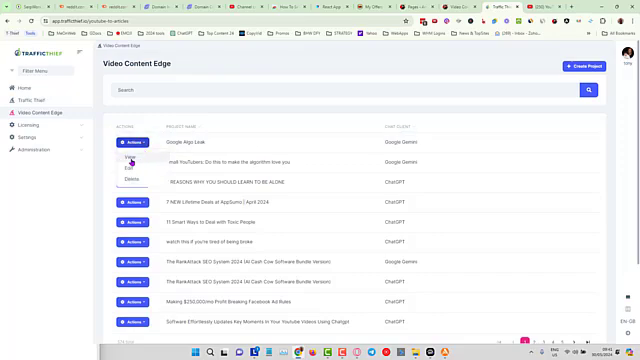
left_click(127, 158)
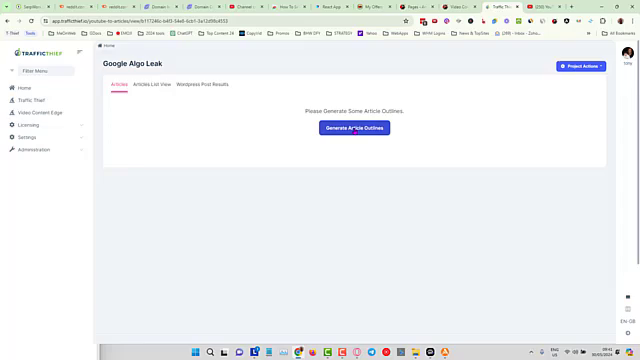
Start article outlines with the video link, Informal tone and 5 headings.
left_click(354, 128)
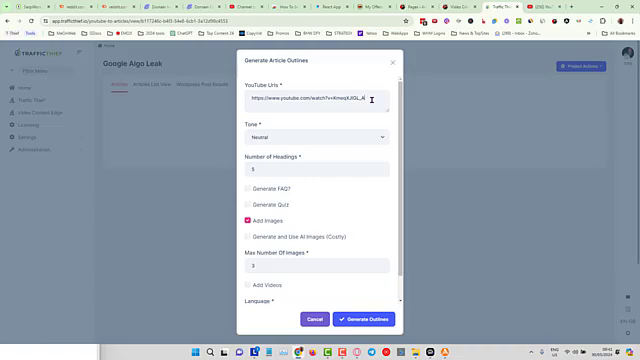
left_click(320, 133)
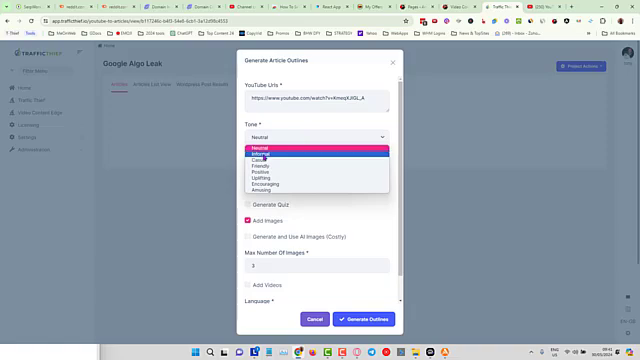
left_click(270, 157)
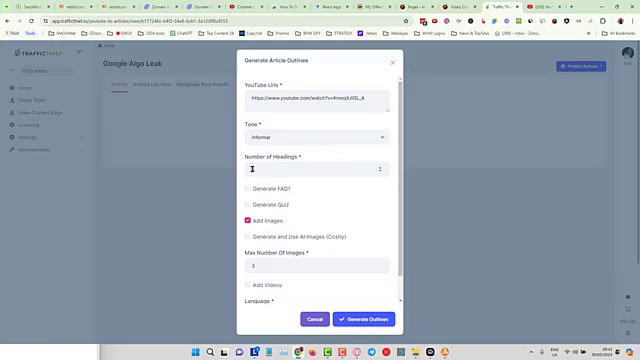
type("5")
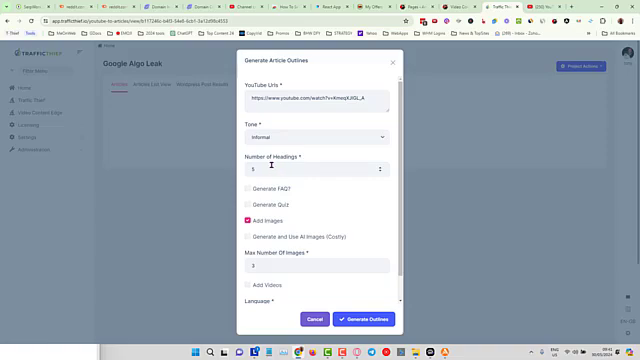
Turn on FAQ, quiz and AI image generation for the article.
left_click(250, 188)
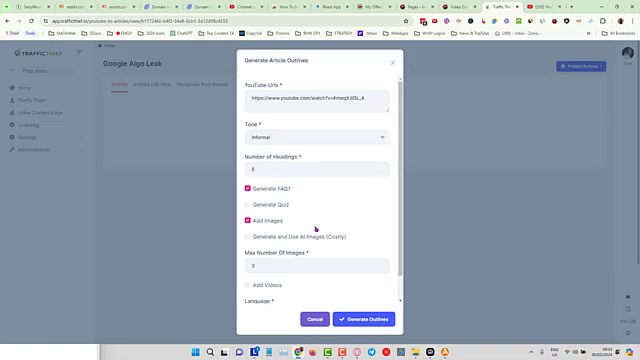
left_click(251, 206)
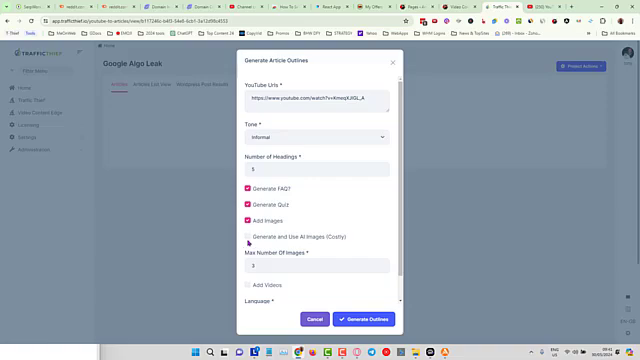
left_click(251, 240)
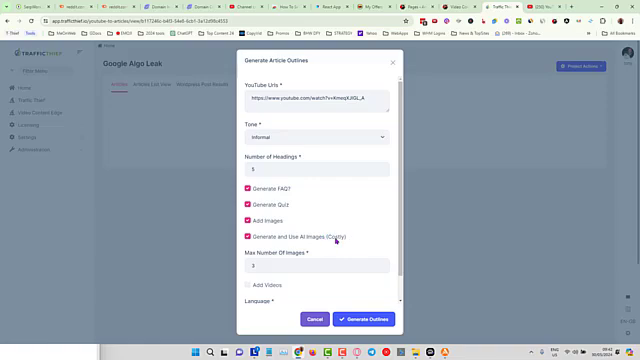
left_click(249, 237)
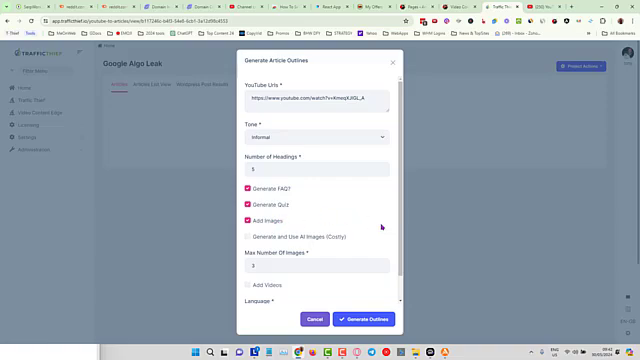
left_click(252, 235)
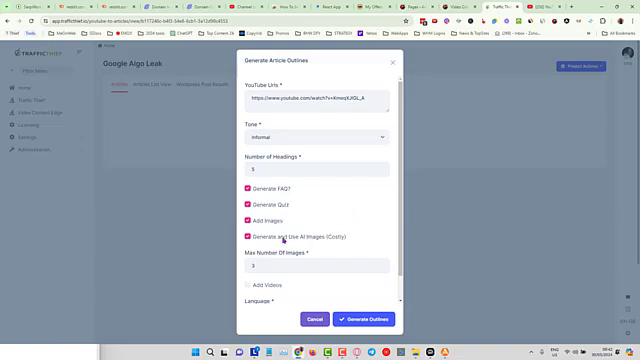
scroll("down", 3)
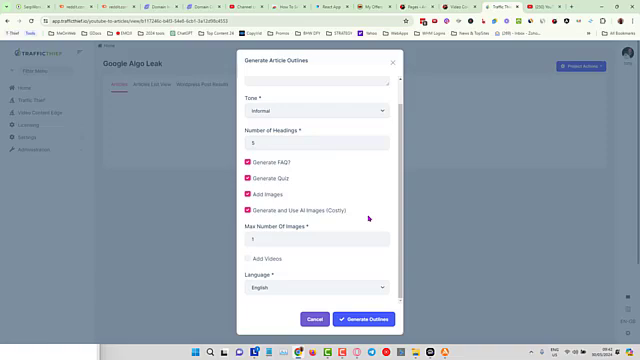
mouse_move(367, 211)
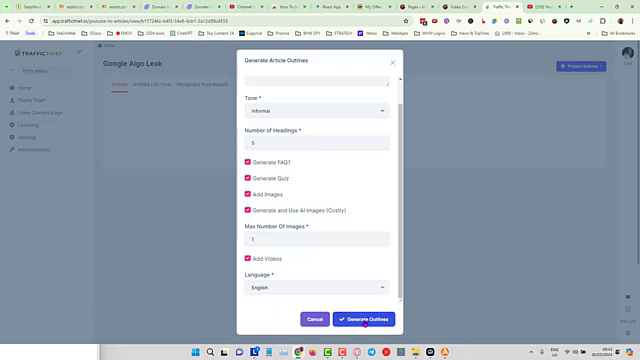
Generate the outlines and wait for the Google Search Algorithm Leak outline.
left_click(370, 318)
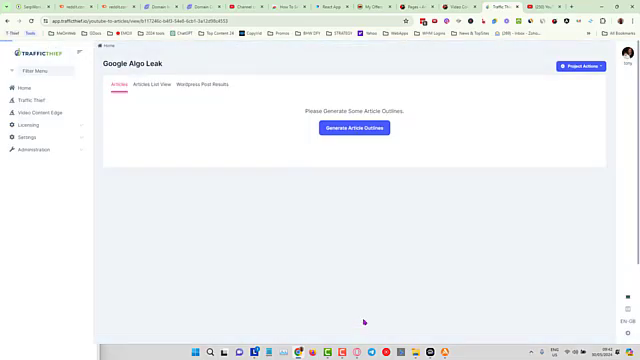
left_click(352, 128)
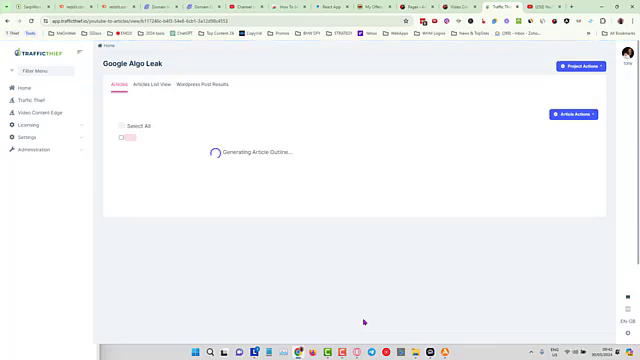
mouse_move(153, 247)
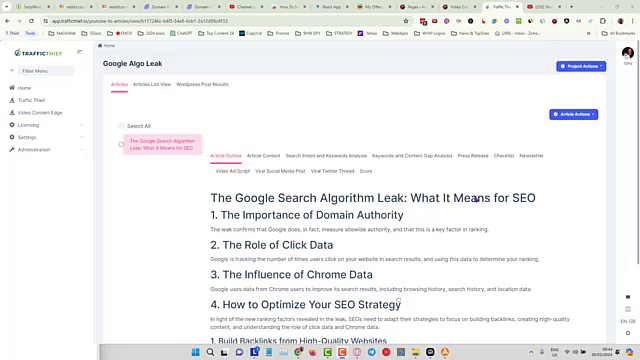
Scroll down to the generated outline's checkbox in the article list.
scroll("down", 3)
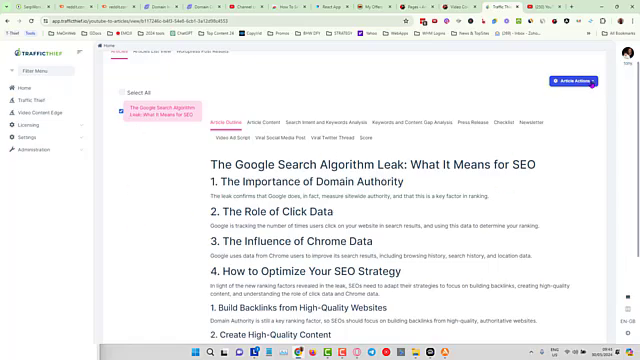
Open Article Actions for the chosen outline to generate its content.
left_click(570, 81)
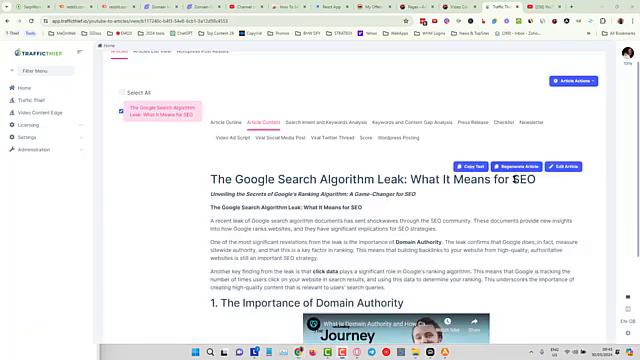
Scroll through the generated Google Search Algorithm Leak article.
scroll("down", 3)
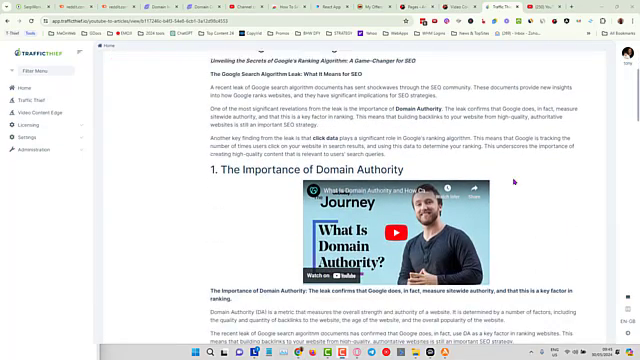
scroll("down", 3)
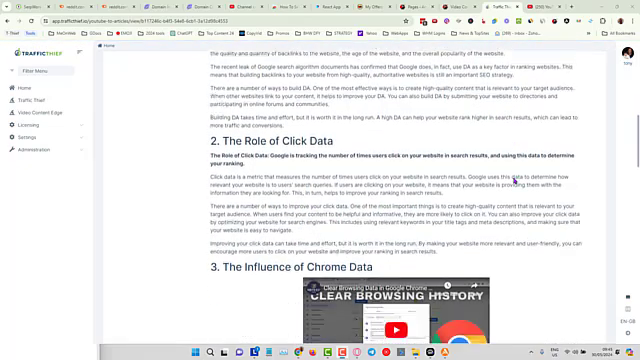
scroll("down", 3)
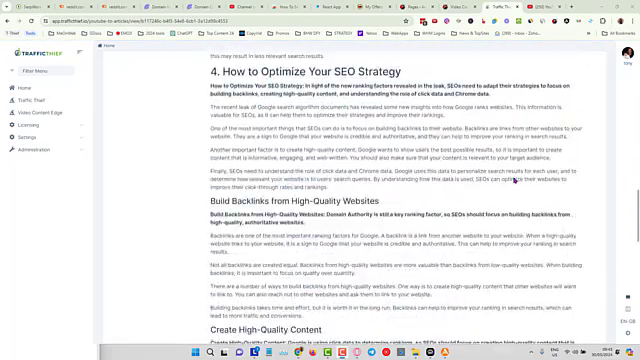
scroll("down", 3)
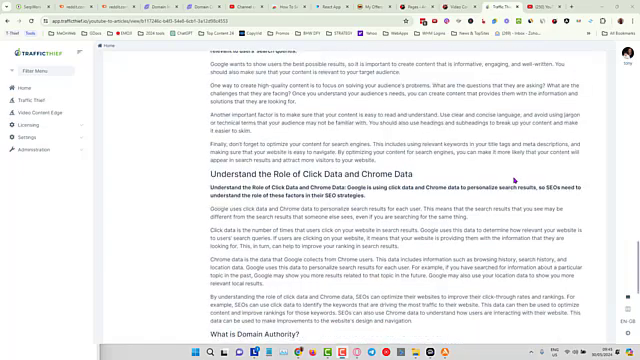
scroll("down", 3)
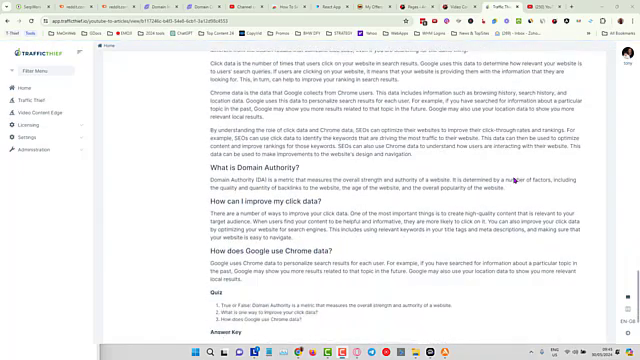
scroll("down", 3)
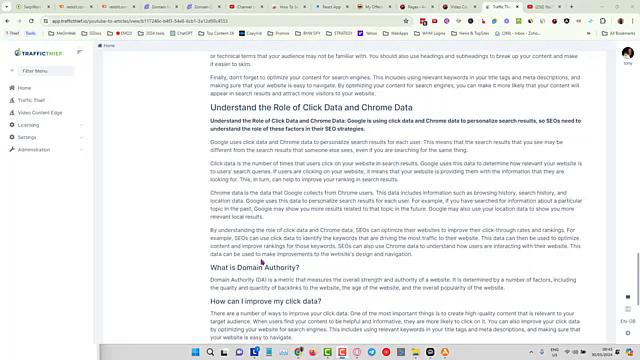
scroll("down", 3)
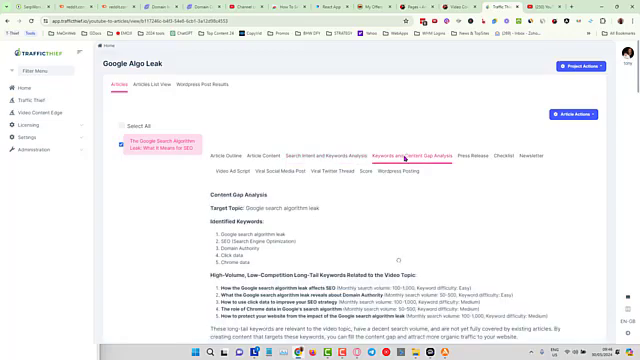
Review the long-tail keyword gap analysis, then regenerate the article content.
scroll("down", 3)
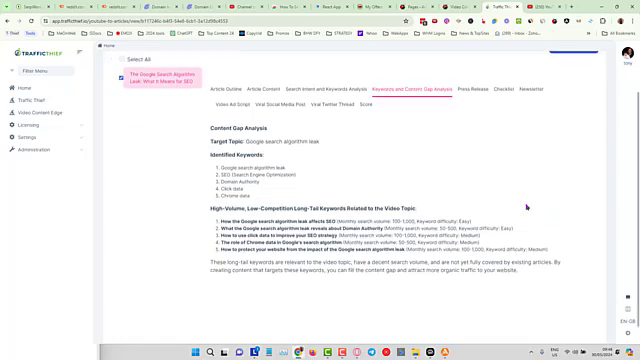
left_click(239, 89)
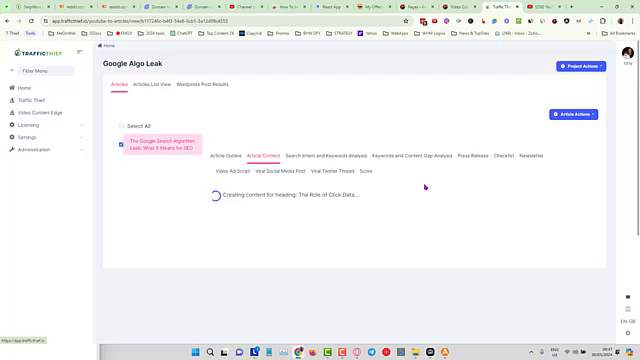
mouse_move(447, 190)
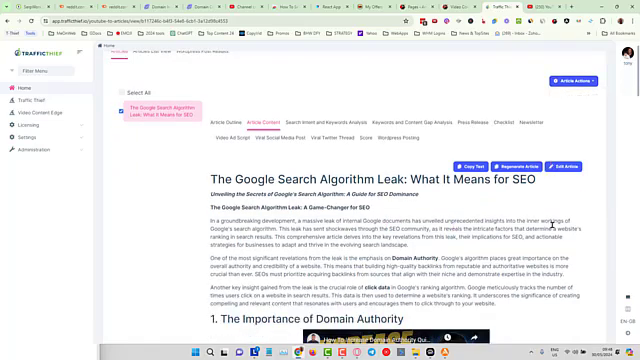
Edit the article and scroll down to the SEO quiz and answer key.
left_click(583, 129)
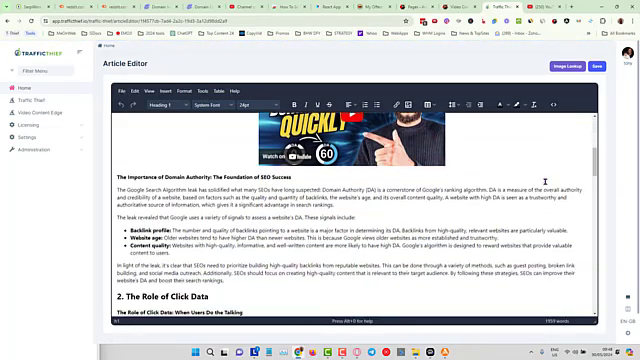
scroll("down", 3)
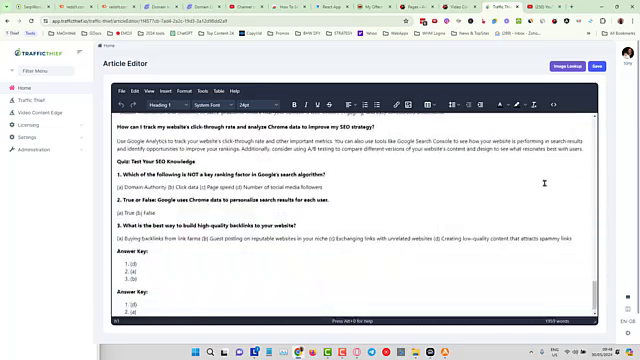